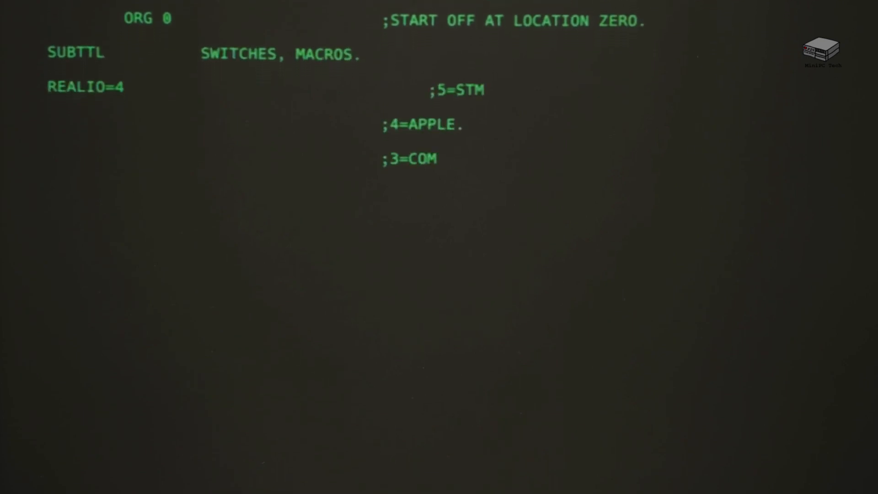
scroll(down, 3)
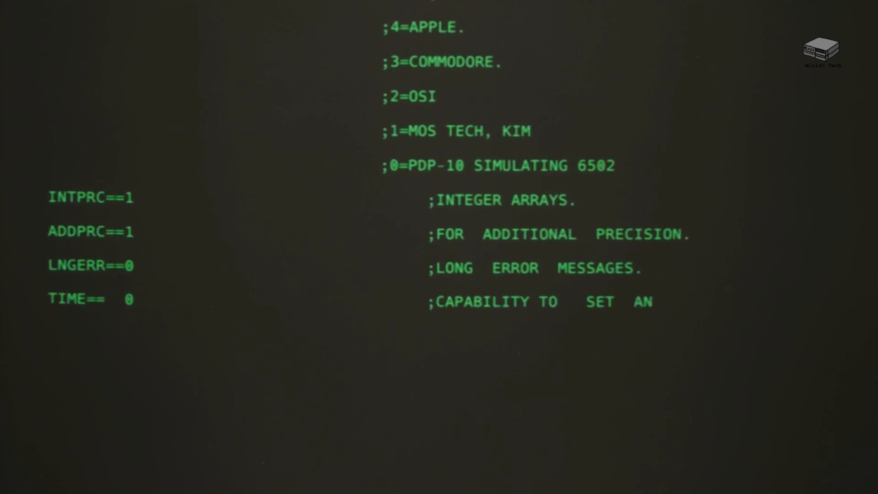
scroll(down, 3)
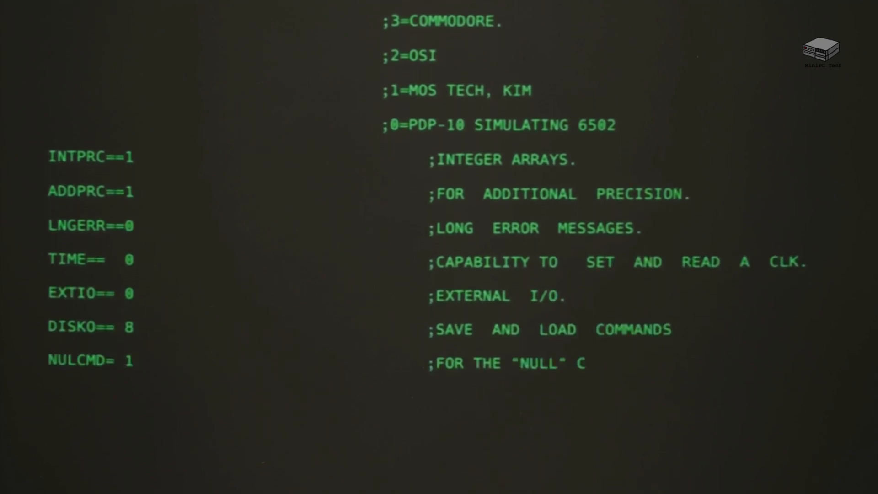
scroll(down, 3)
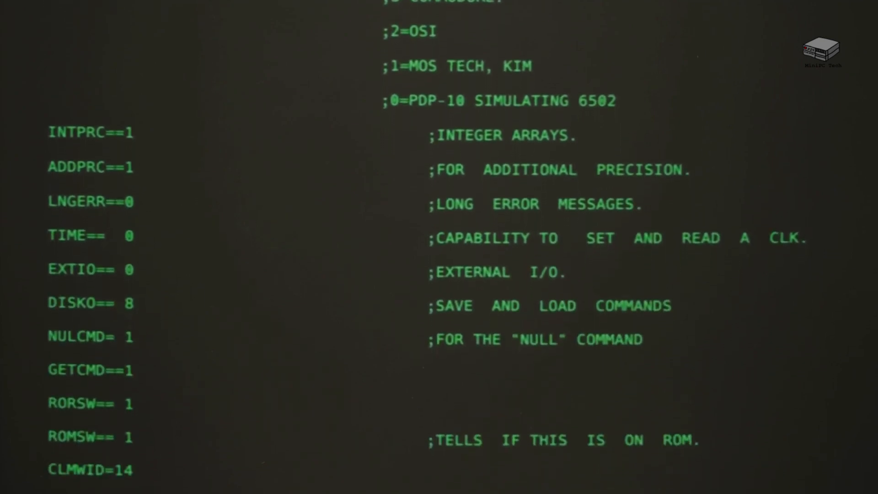